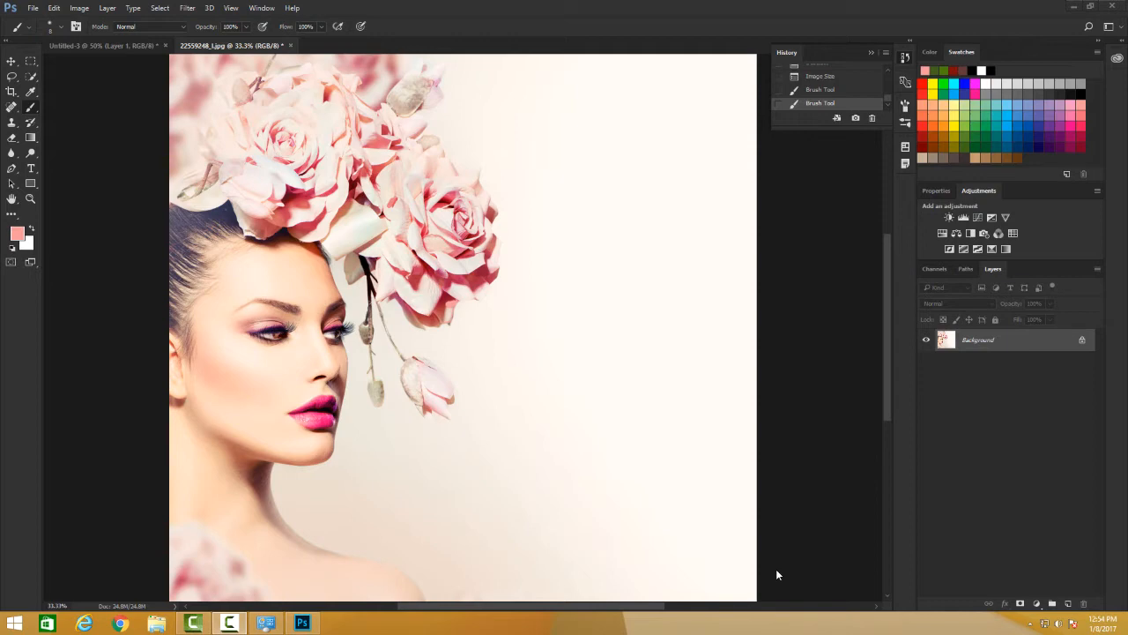
pyautogui.moveTo(780, 573)
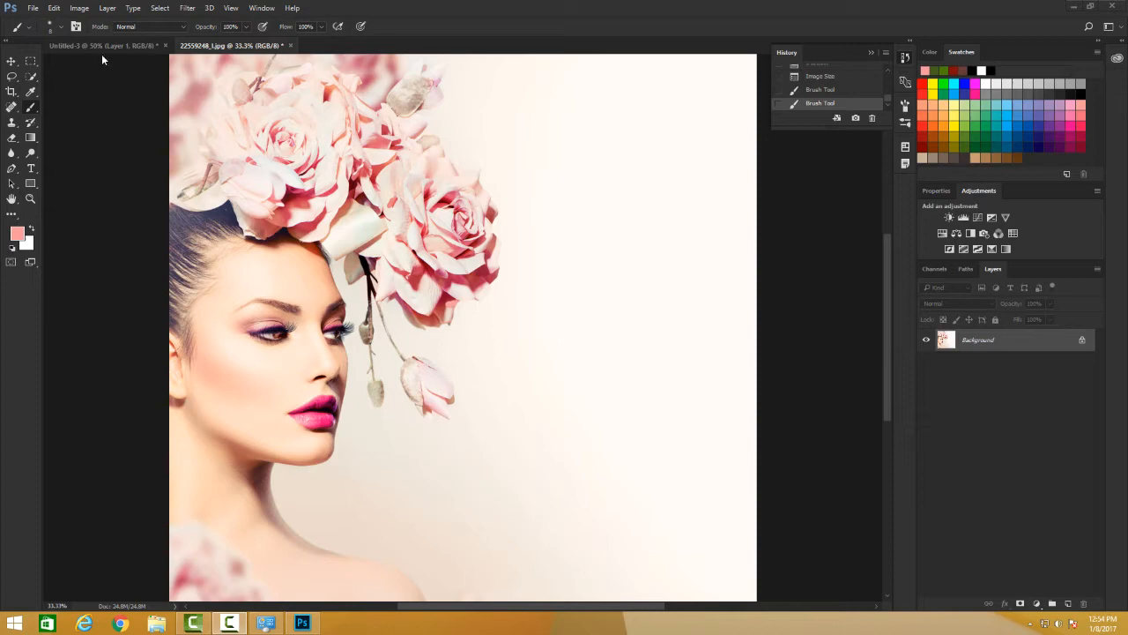
# Step: Reveal the Preferences submenu under the Edit menu
pyautogui.click(55, 8)
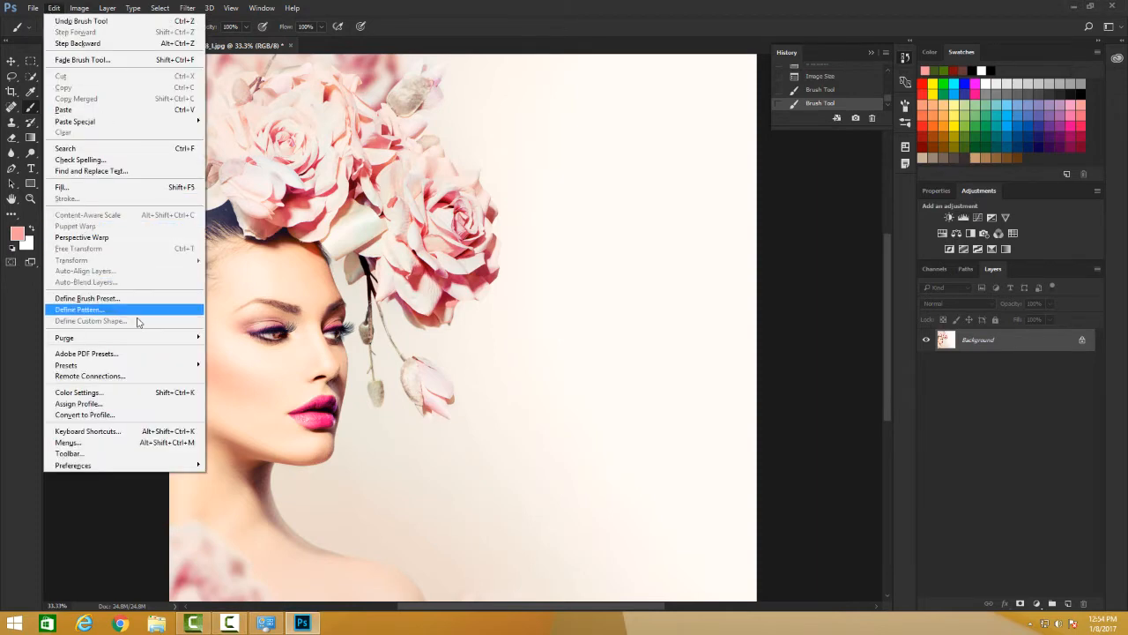
pyautogui.moveTo(73, 465)
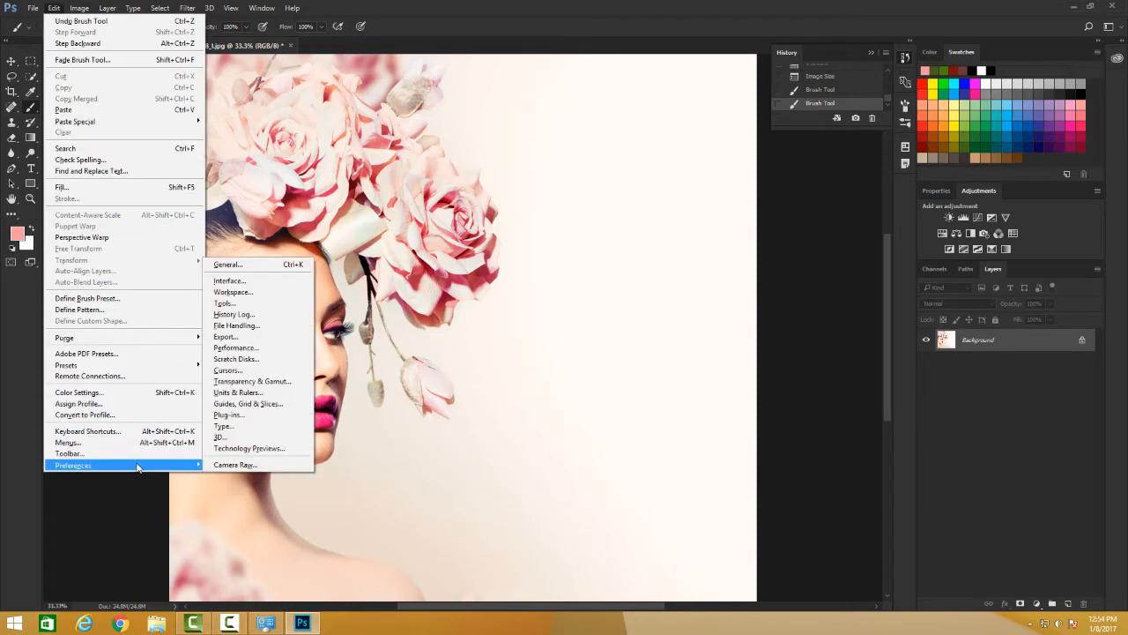
pyautogui.click(227, 265)
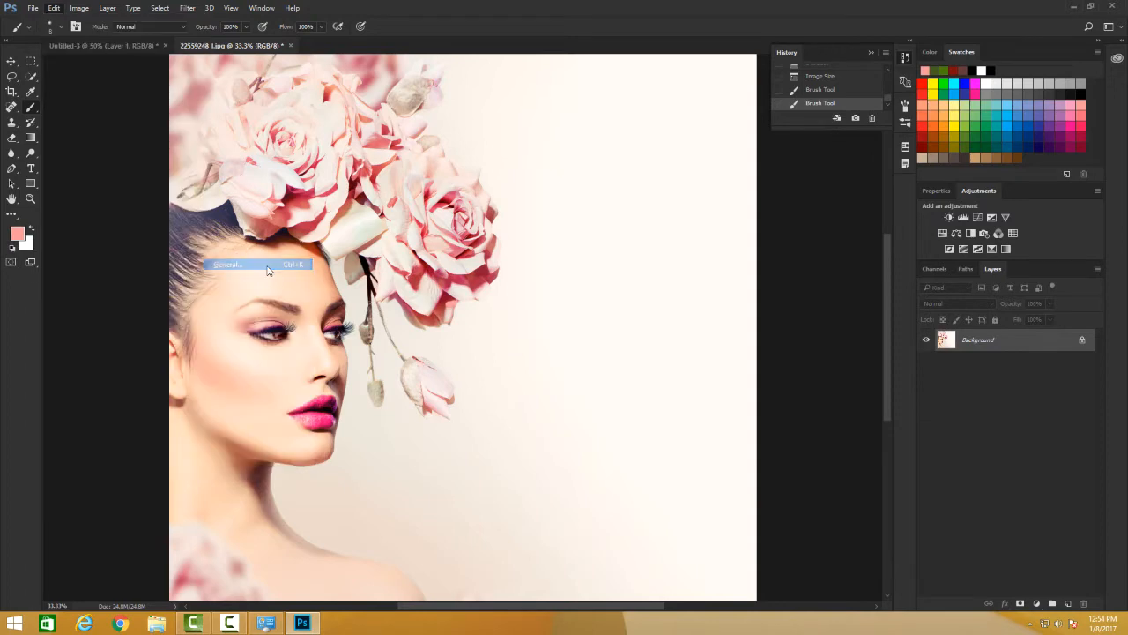
# Step: In General preferences, disable Show Messages and enable the Recent Files workspace on open
pyautogui.click(231, 265)
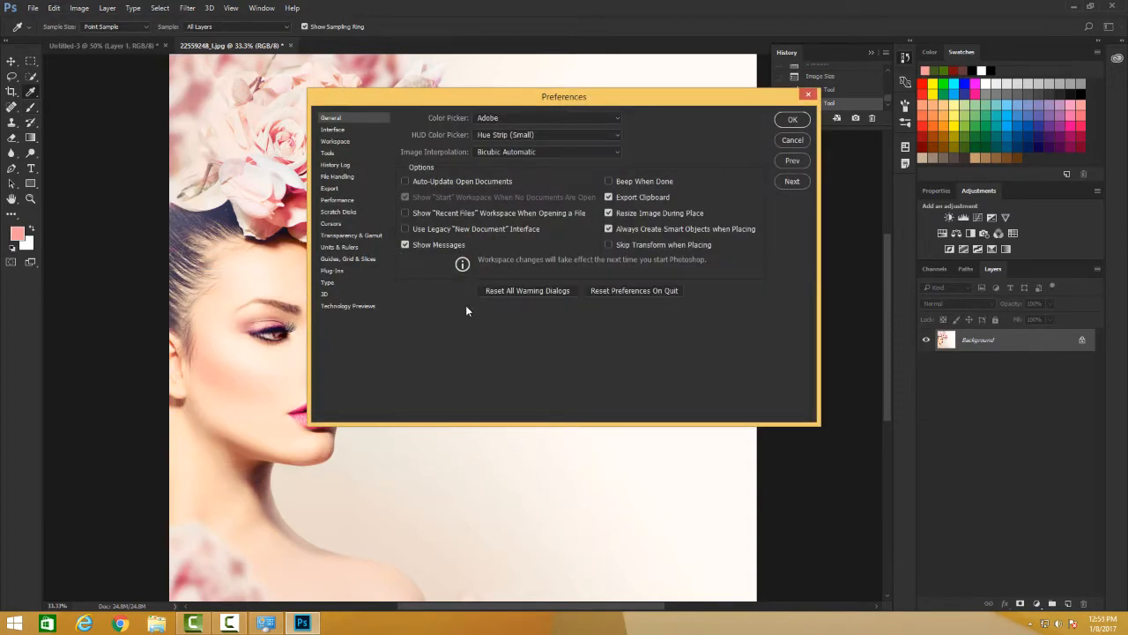
pyautogui.moveTo(505, 329)
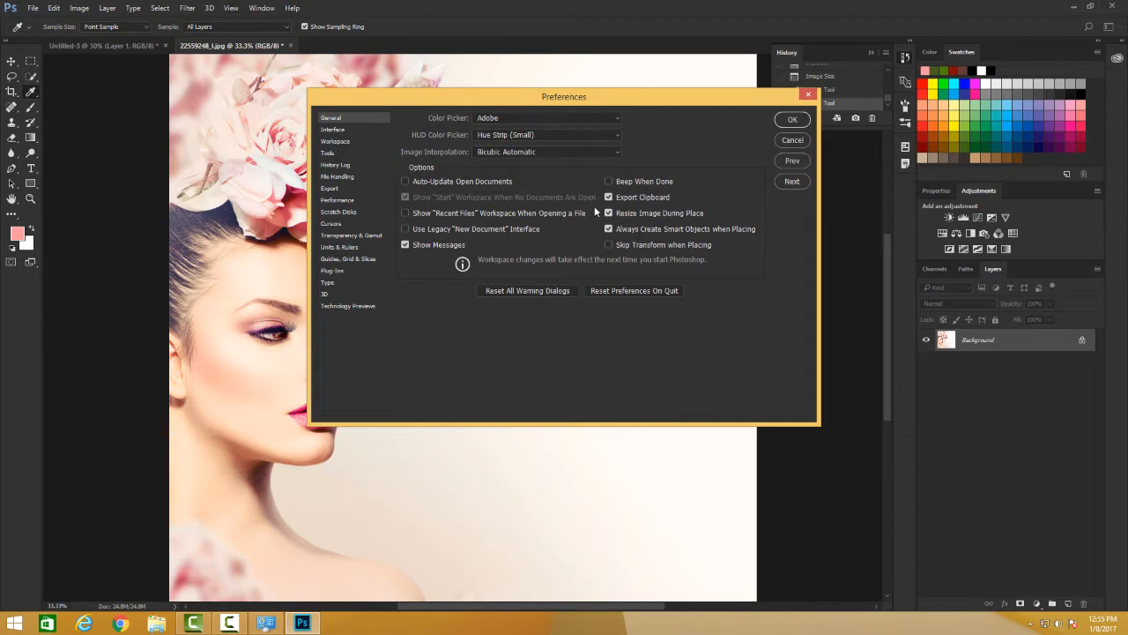
pyautogui.moveTo(608, 213)
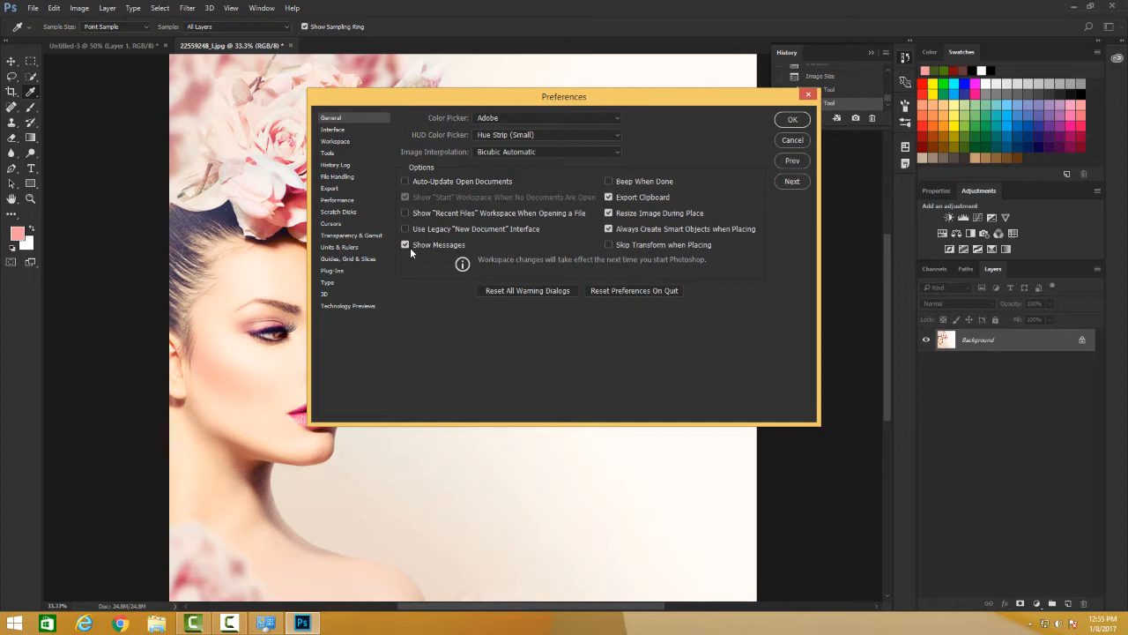
pyautogui.click(404, 245)
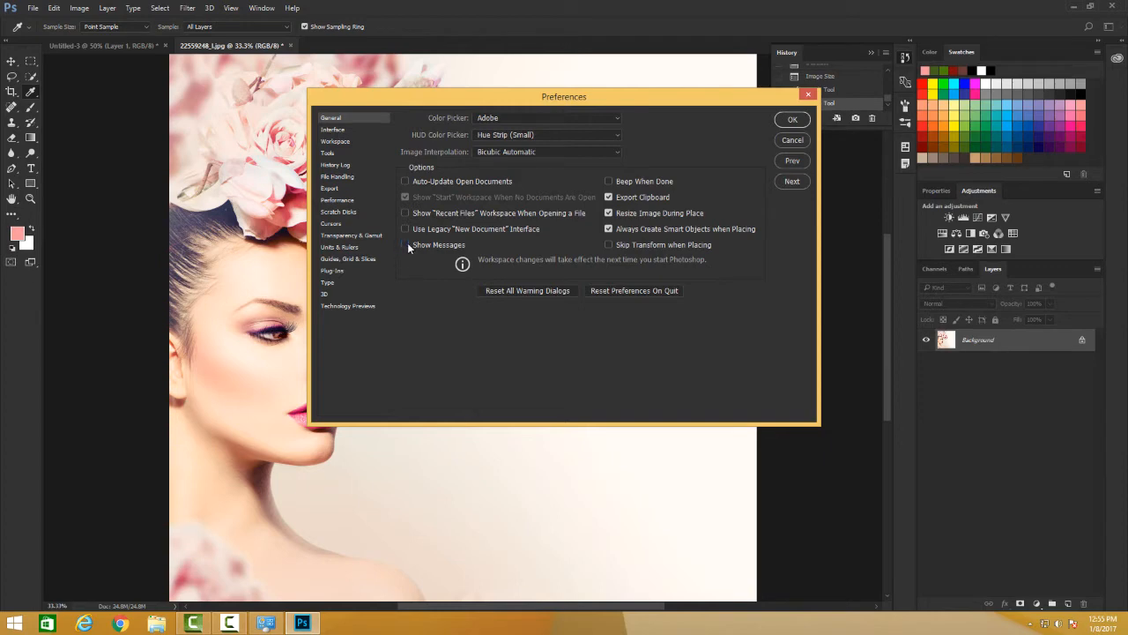
pyautogui.moveTo(405, 213)
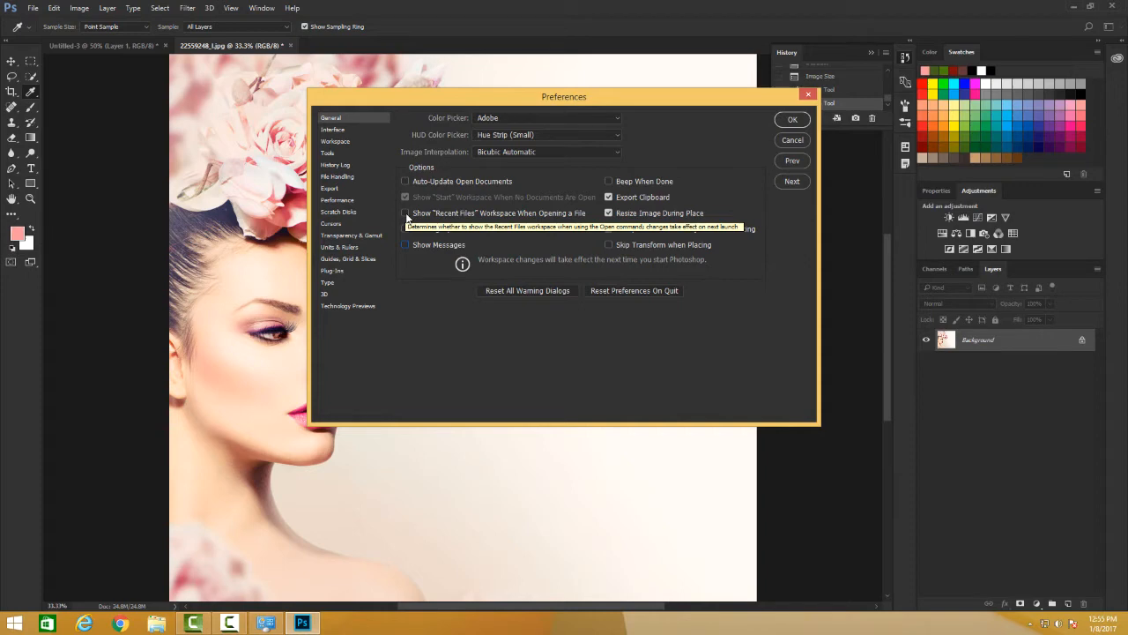
pyautogui.click(405, 213)
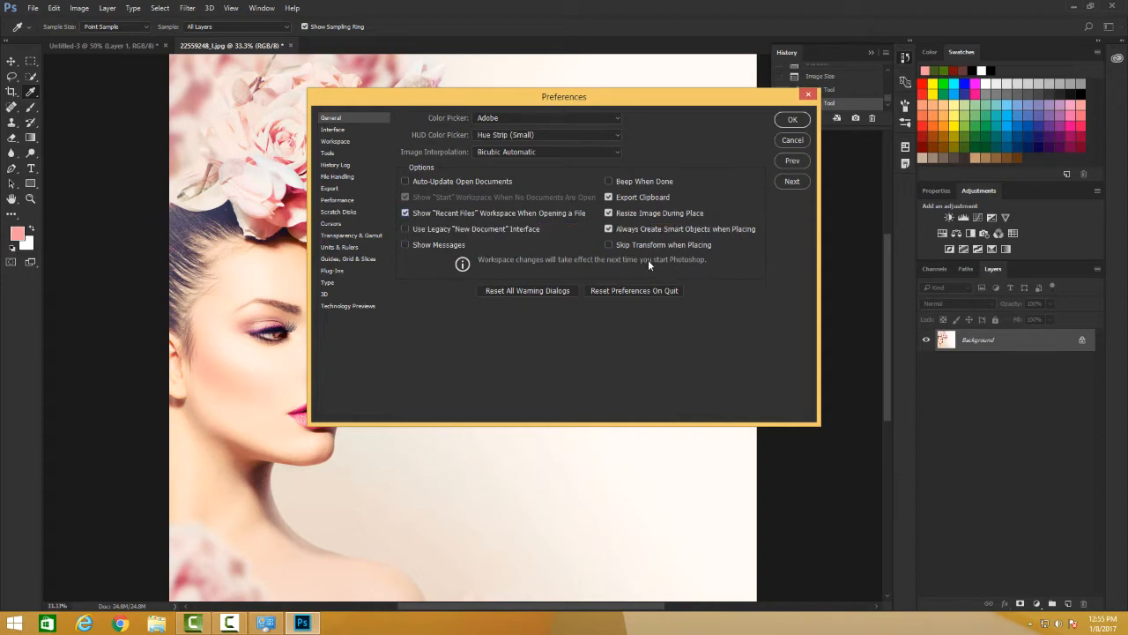
pyautogui.moveTo(480, 119)
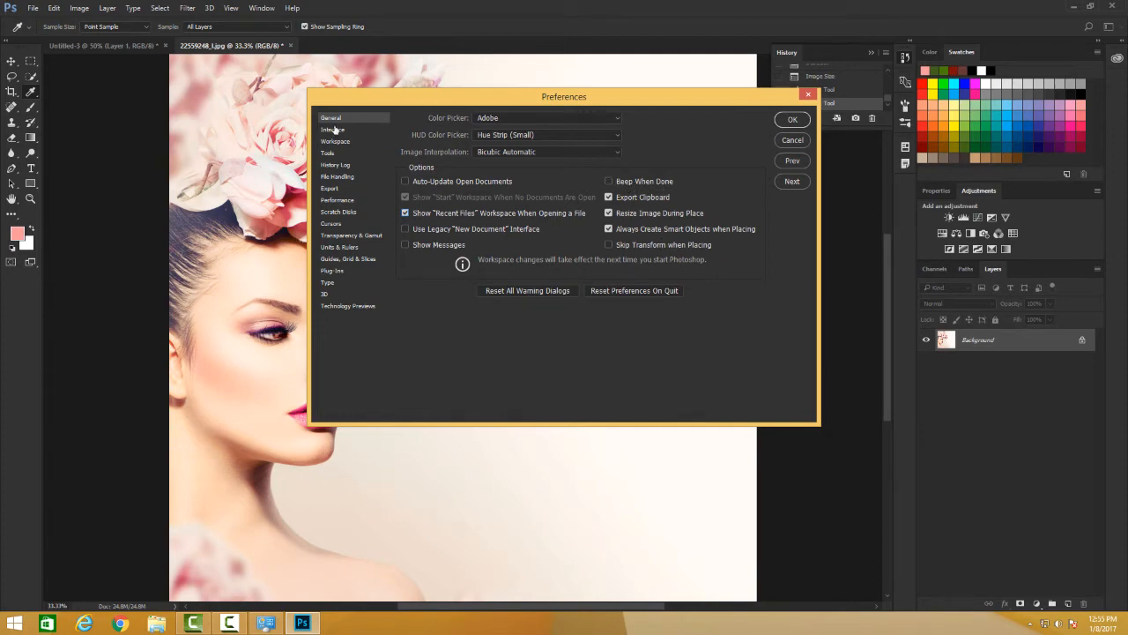
# Step: On Interface, try a lighter theme, then keep the darkest theme and Black full screen
pyautogui.click(332, 130)
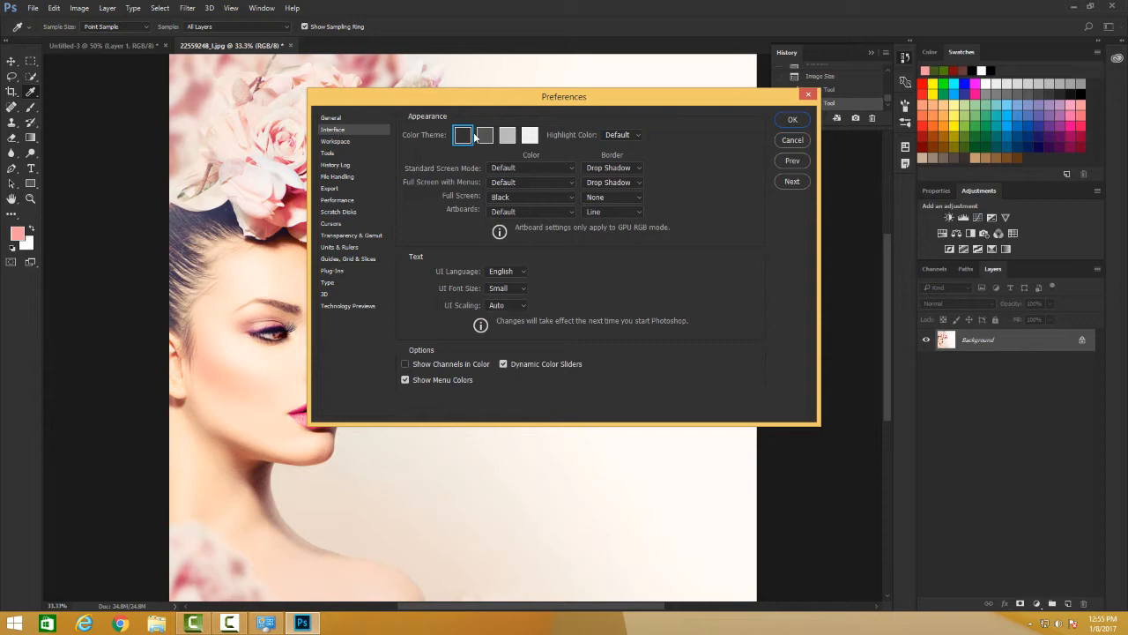
pyautogui.click(484, 134)
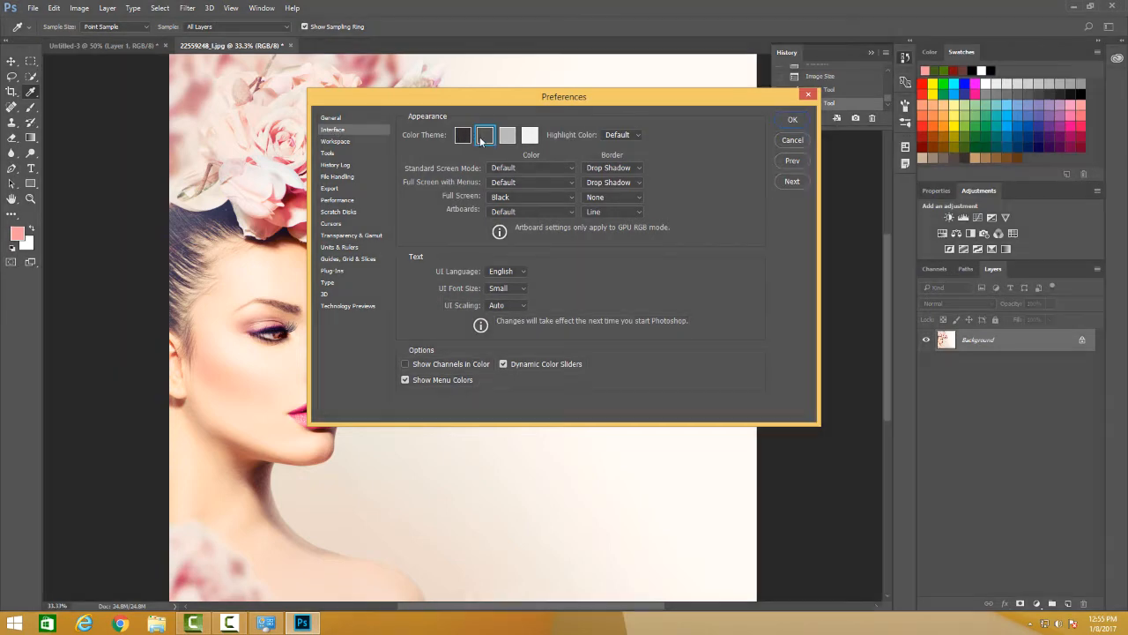
pyautogui.click(529, 134)
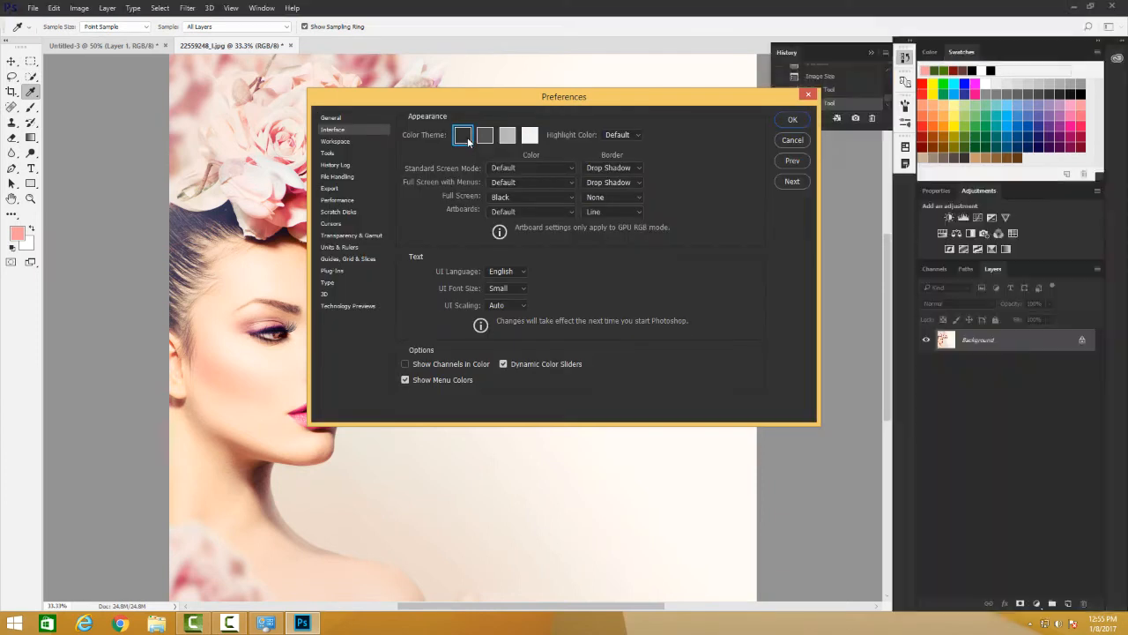
pyautogui.click(531, 168)
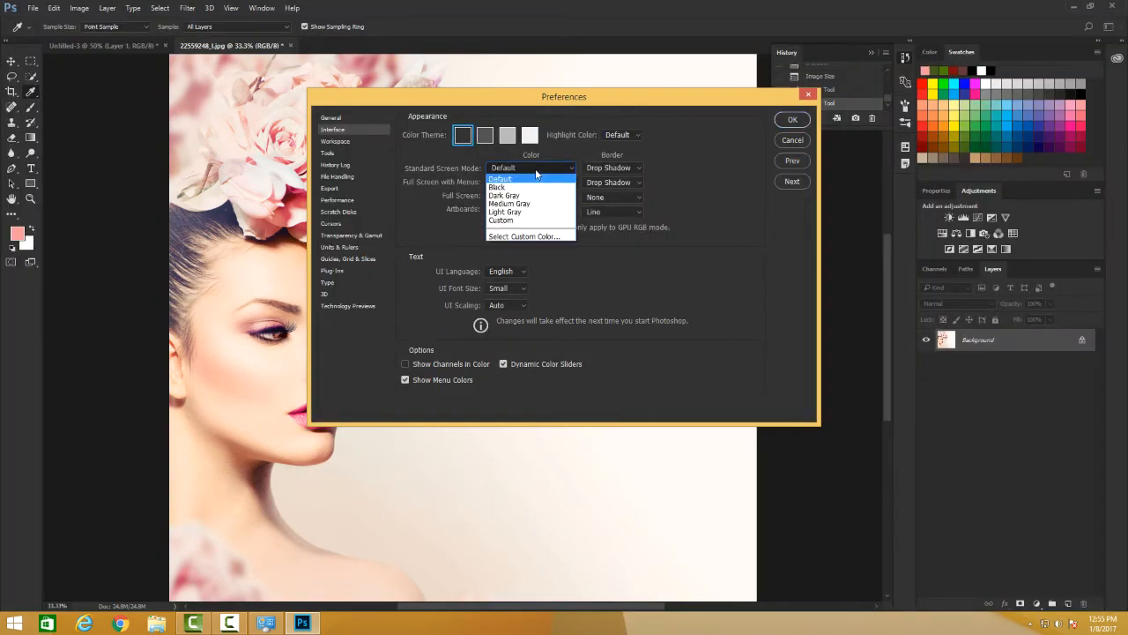
pyautogui.click(502, 178)
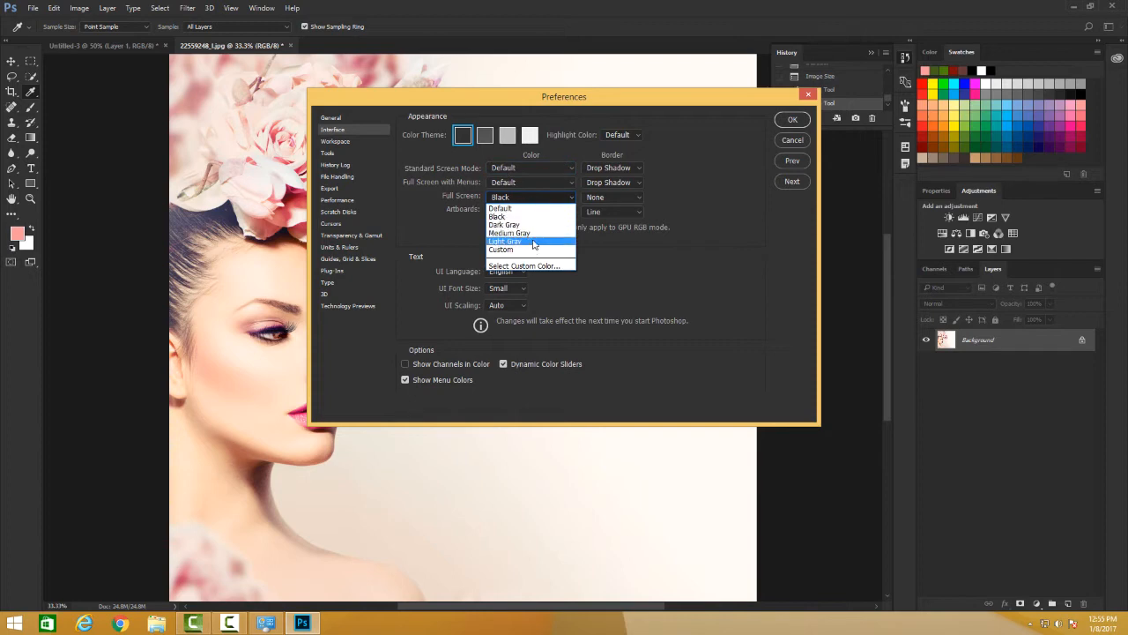
pyautogui.moveTo(541, 209)
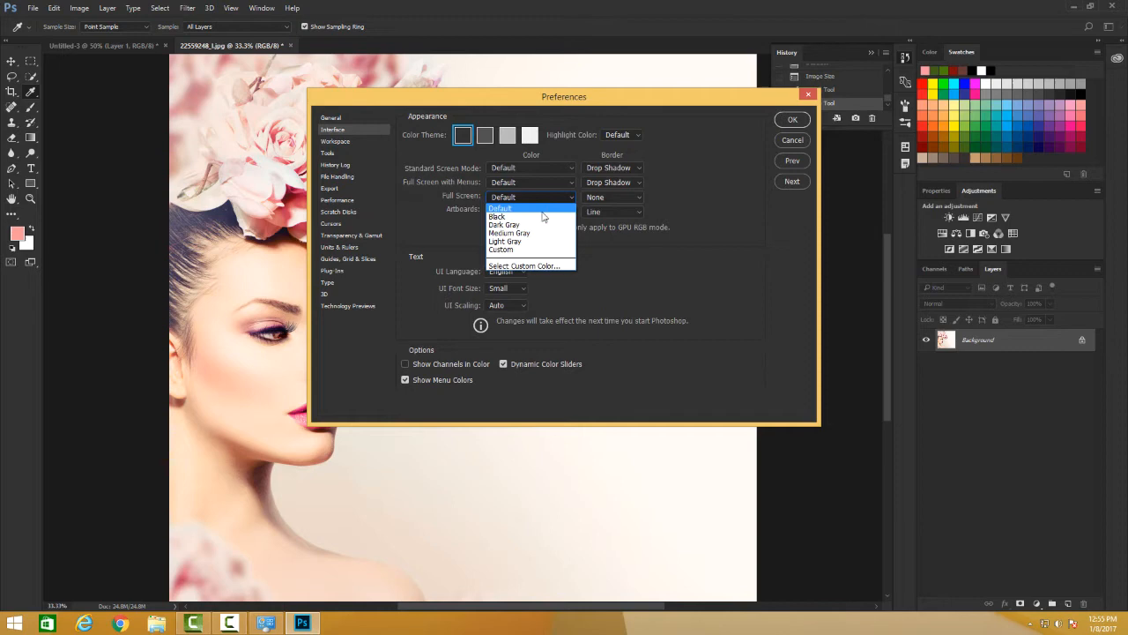
pyautogui.click(501, 216)
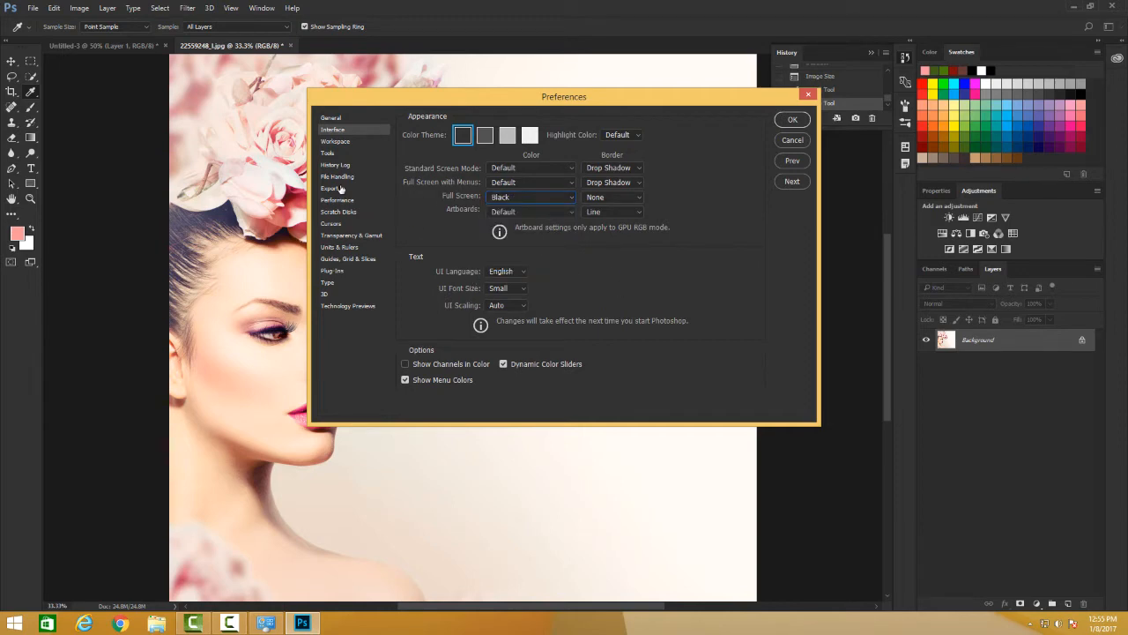
# Step: Pass through Tools, enable History Log with Sessions Only, and move to File Handling
pyautogui.click(327, 153)
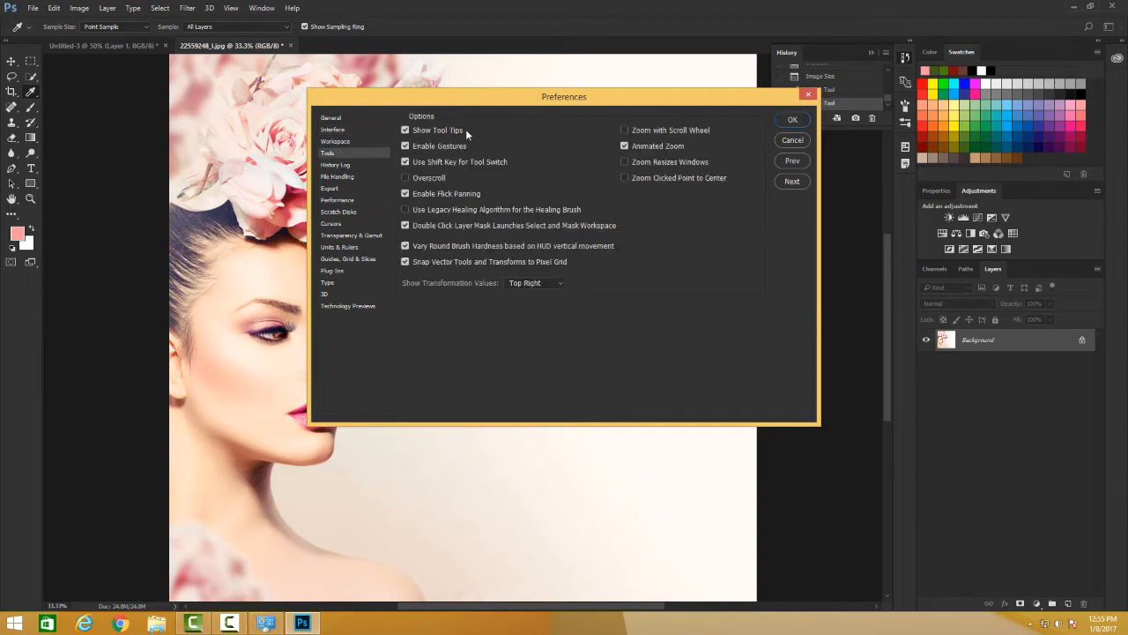
pyautogui.moveTo(475, 137)
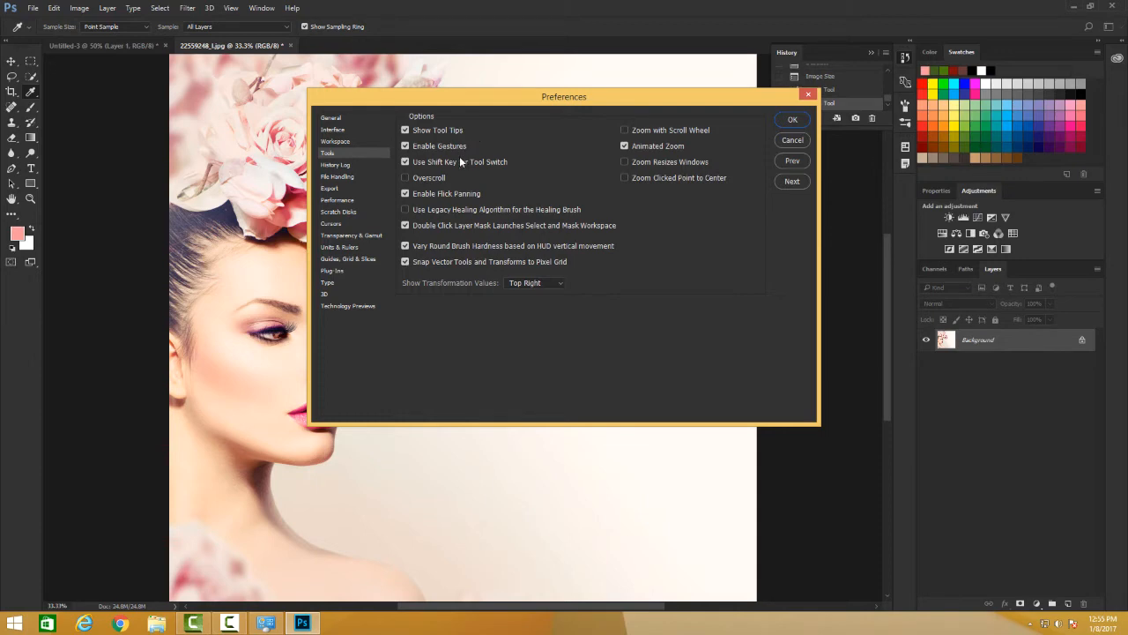
pyautogui.moveTo(490, 225)
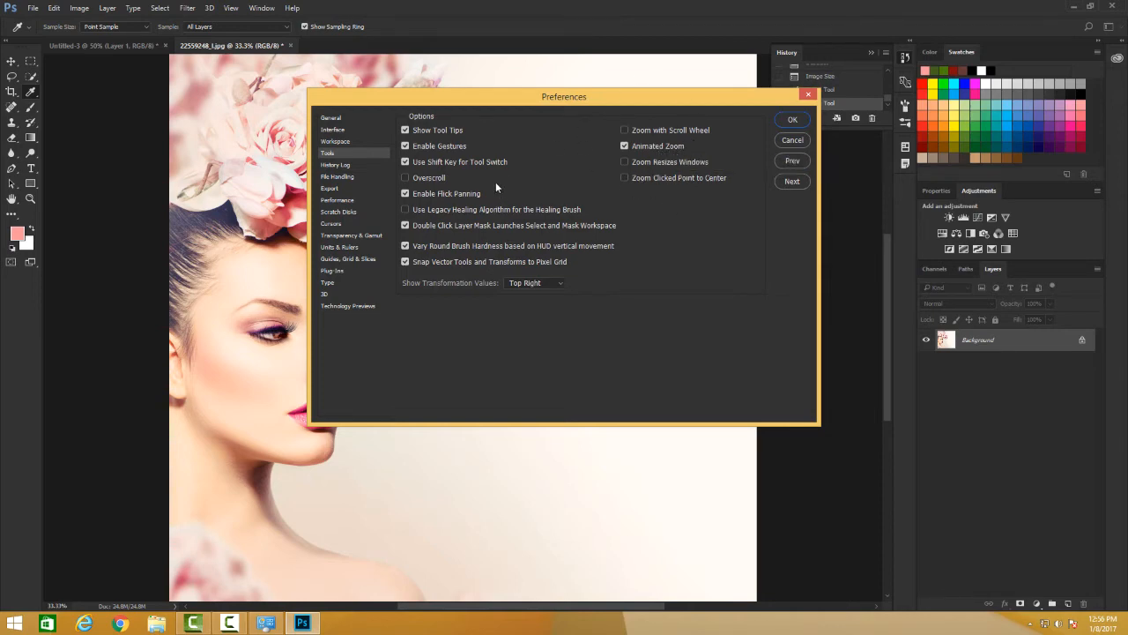
pyautogui.click(335, 165)
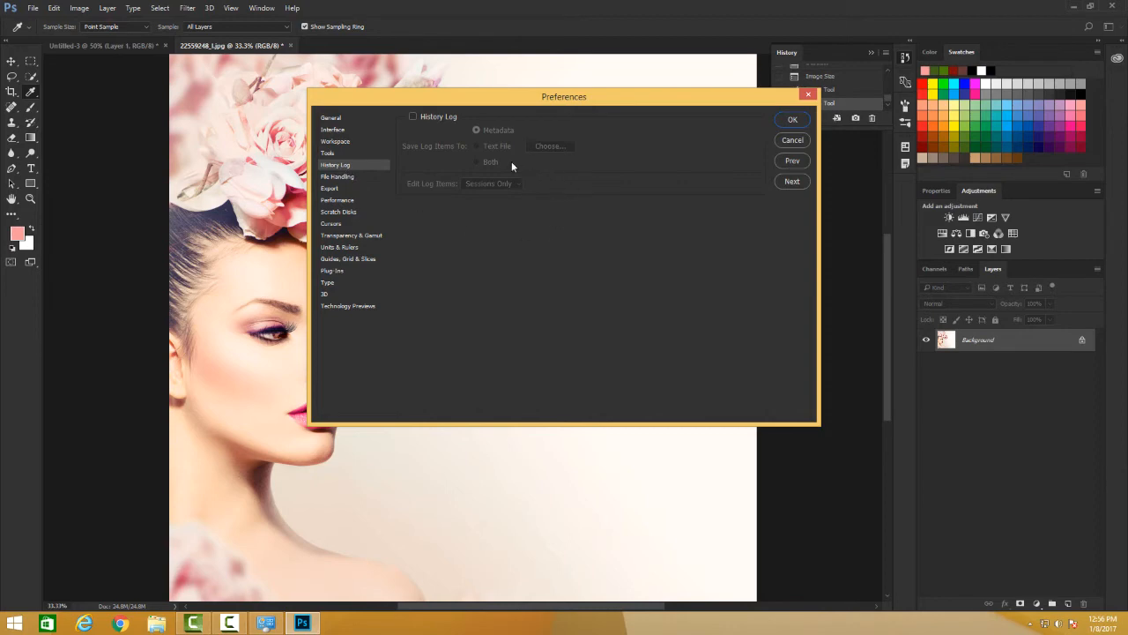
pyautogui.click(412, 116)
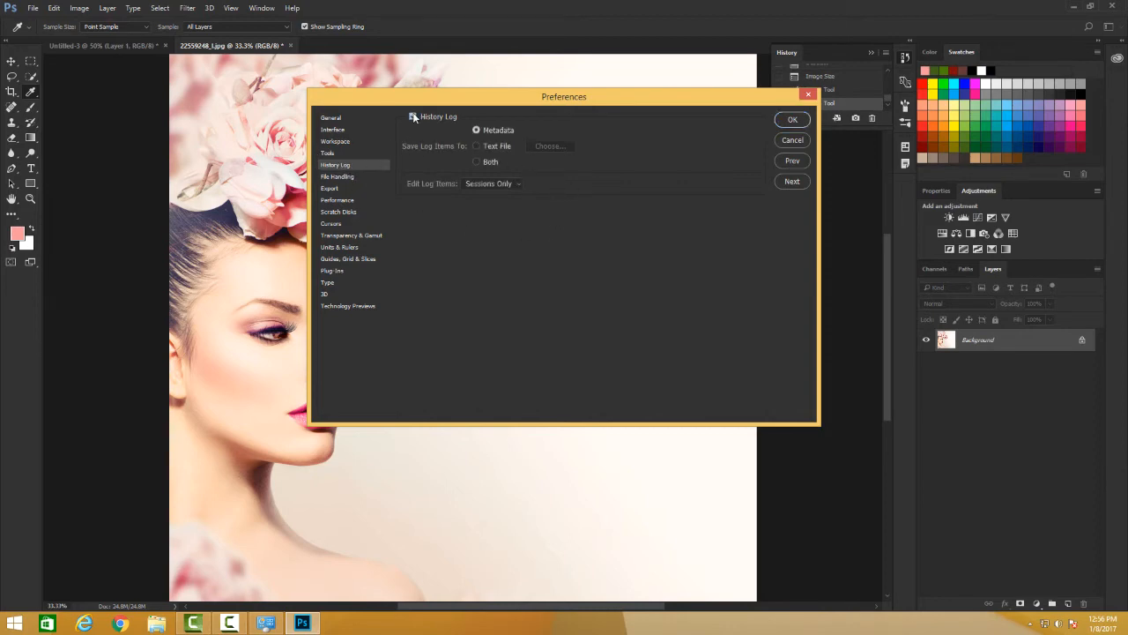
pyautogui.click(491, 183)
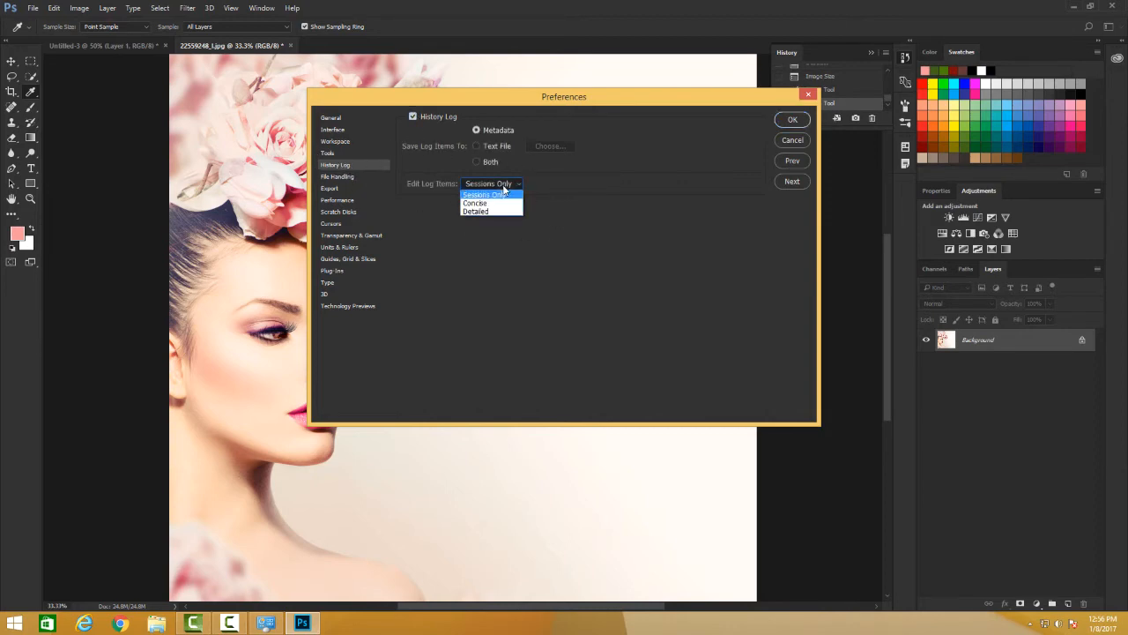
pyautogui.click(488, 194)
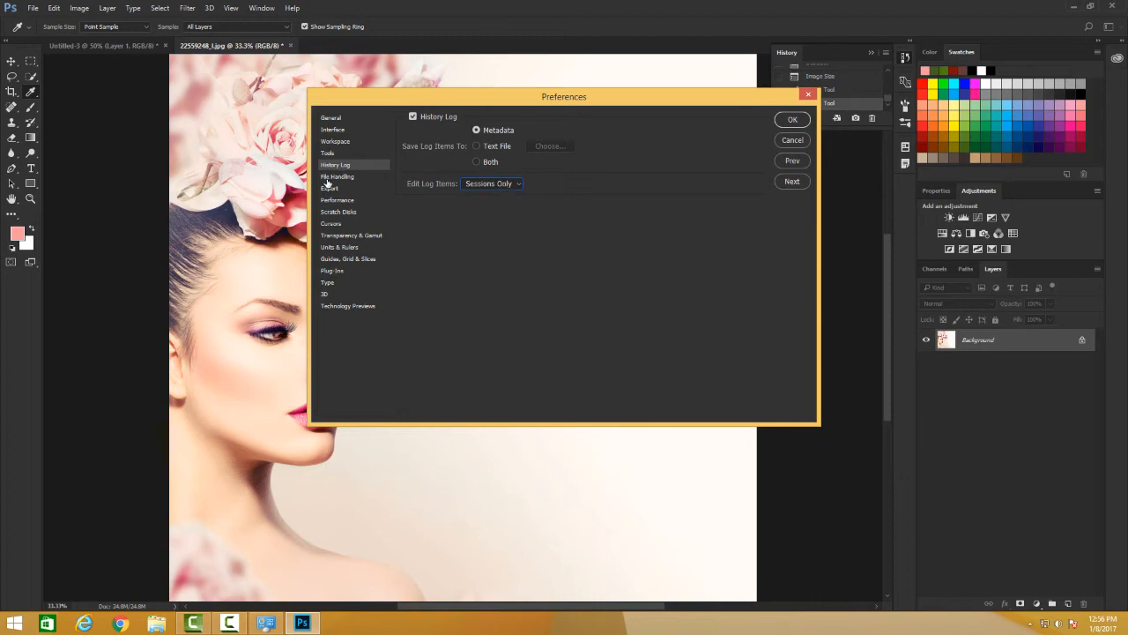
pyautogui.click(338, 177)
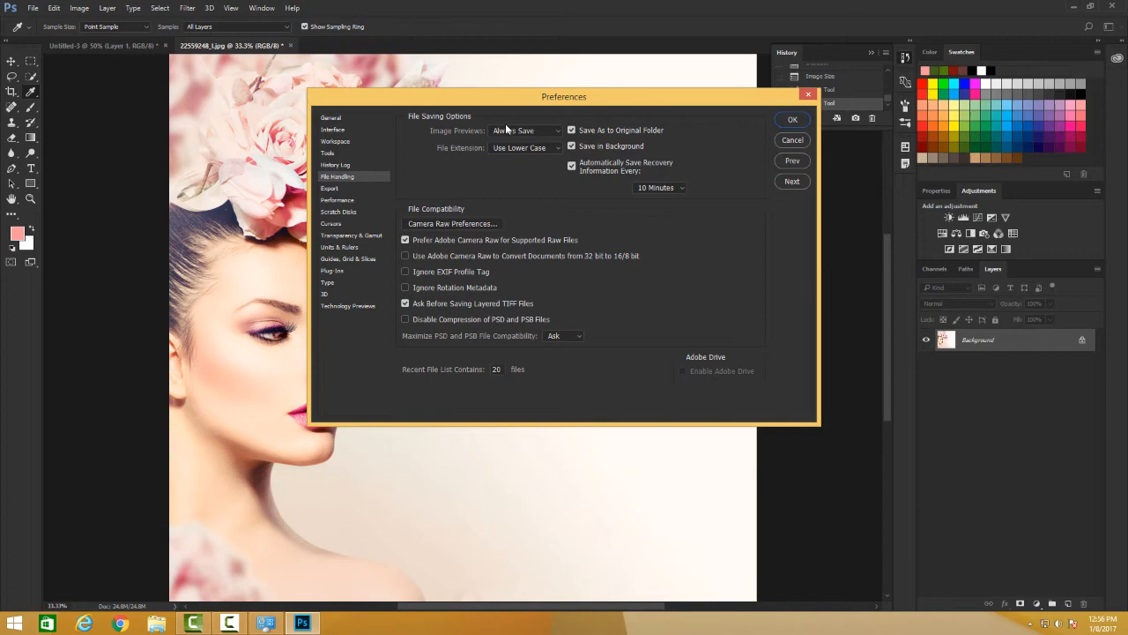
# Step: Check the File Handling preview and extension options, keeping lowercase, then open Guides, Grid & Slices
pyautogui.click(525, 129)
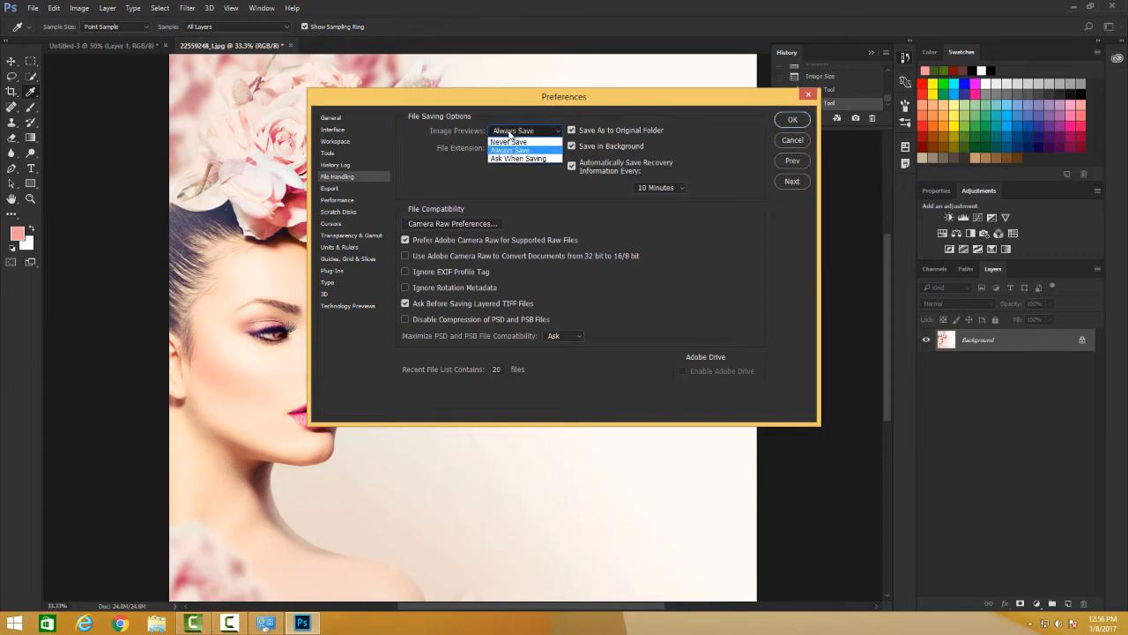
pyautogui.click(525, 146)
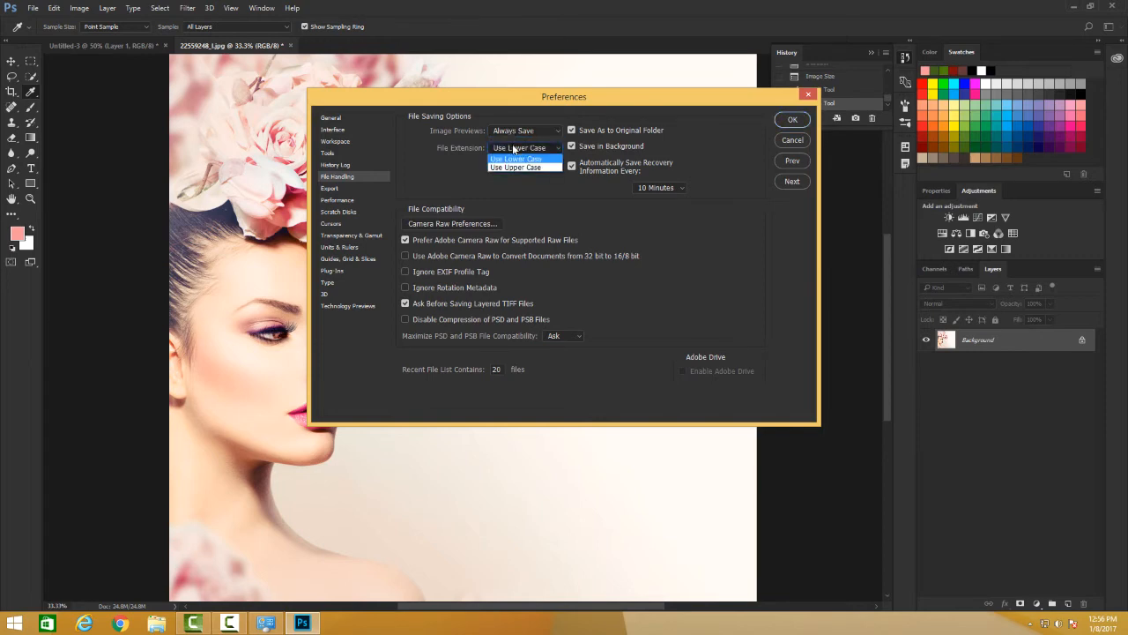
pyautogui.click(517, 158)
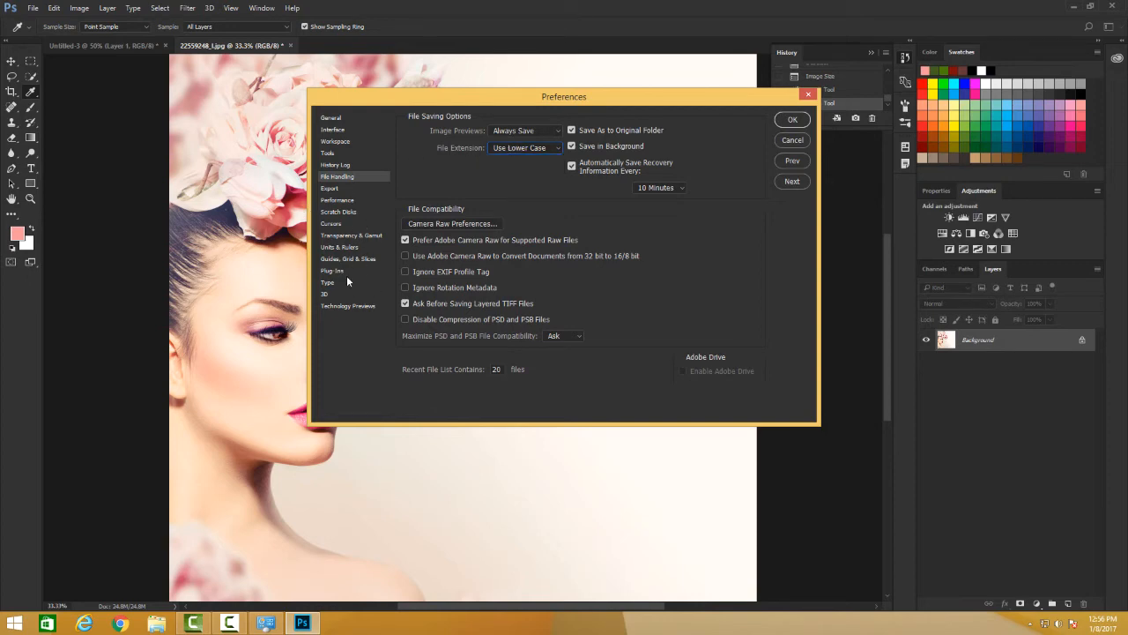
pyautogui.click(349, 259)
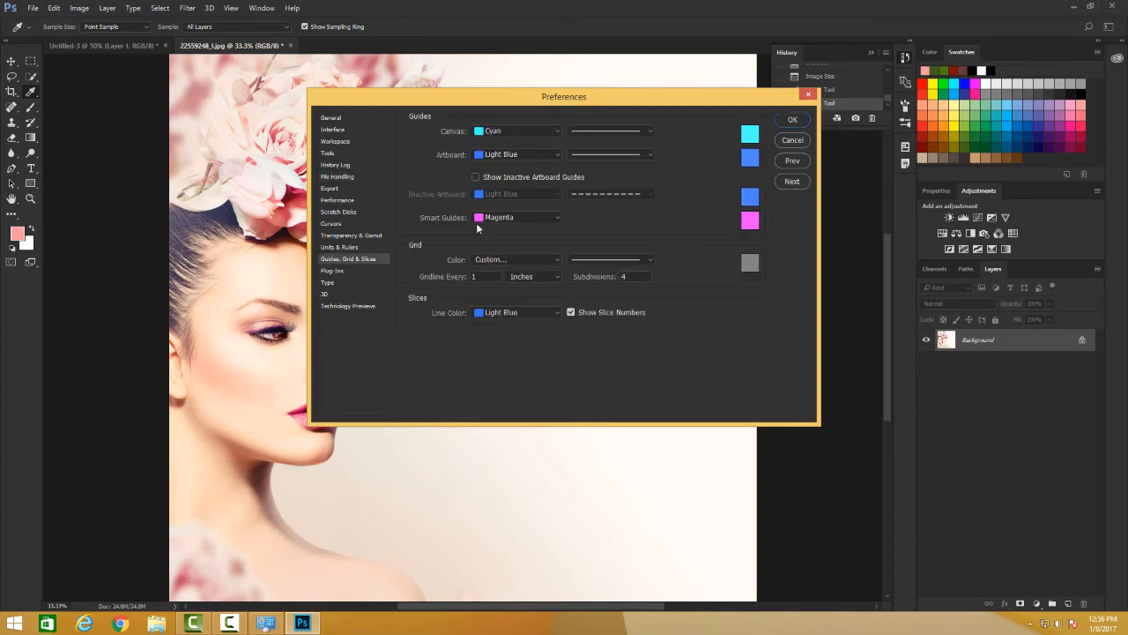
# Step: Cycle the transparency Grid Colors through Dark and Red to Blue, then open Cursors
pyautogui.click(351, 234)
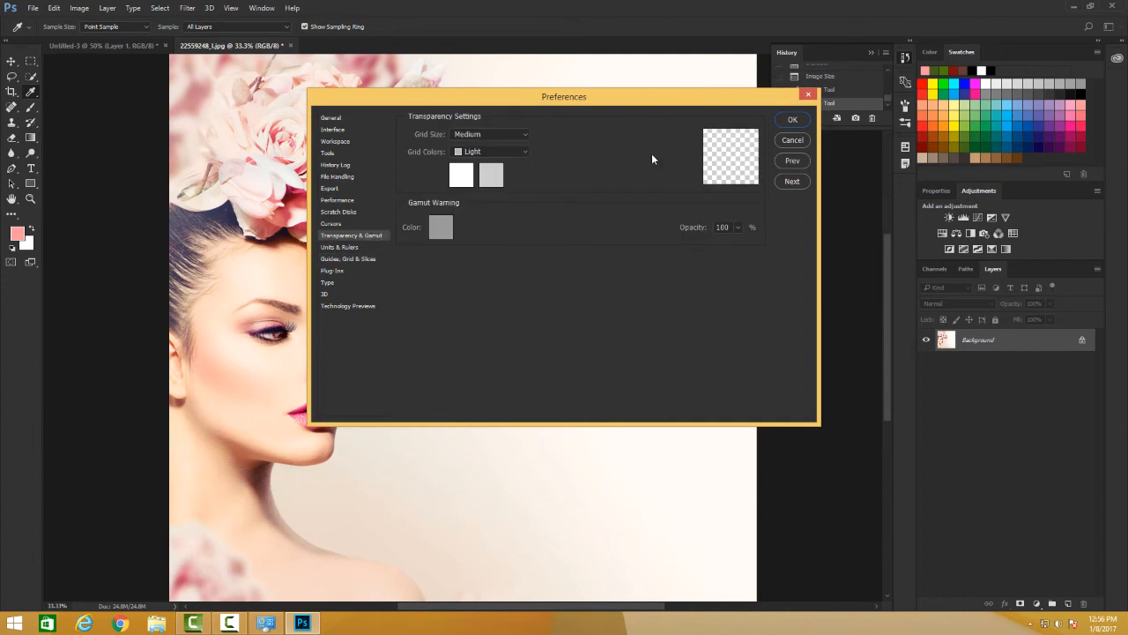
pyautogui.click(521, 151)
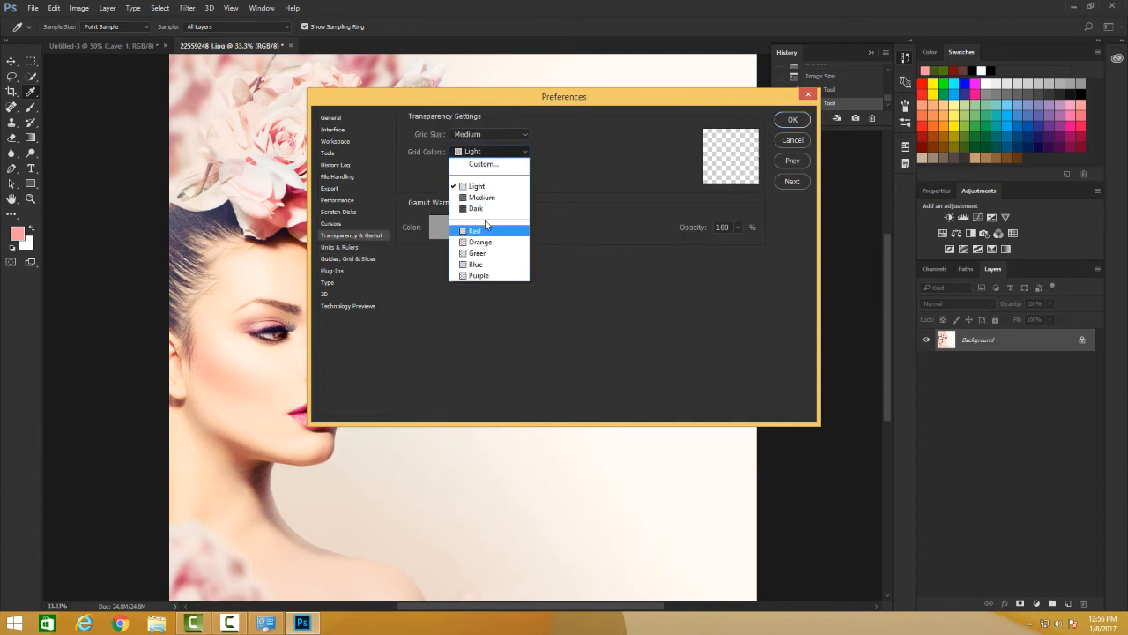
pyautogui.click(476, 209)
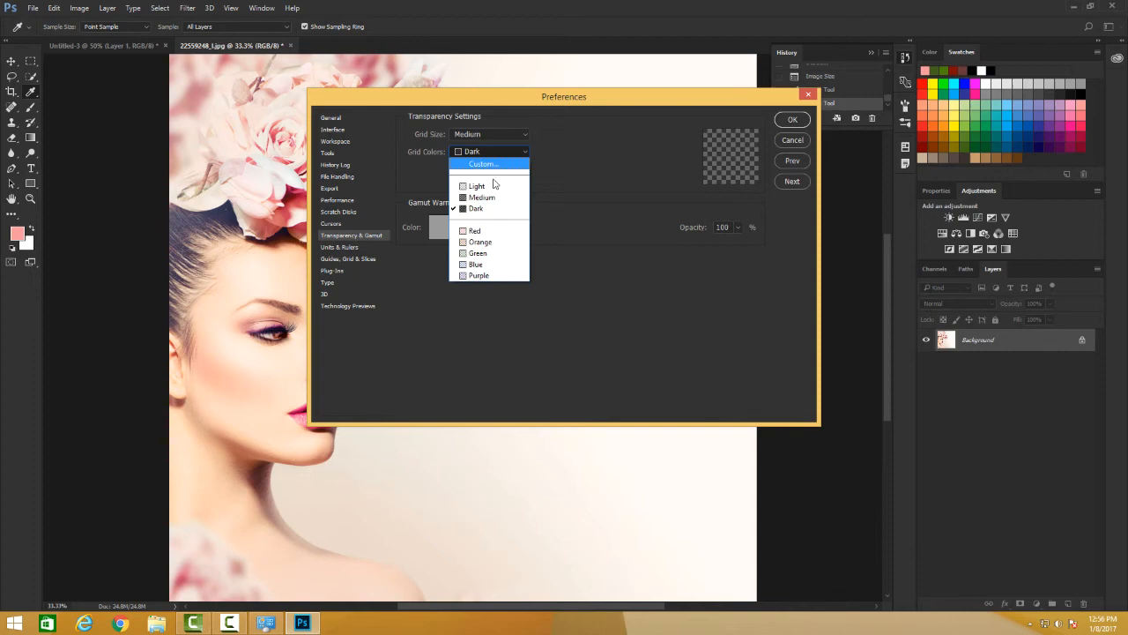
pyautogui.click(474, 230)
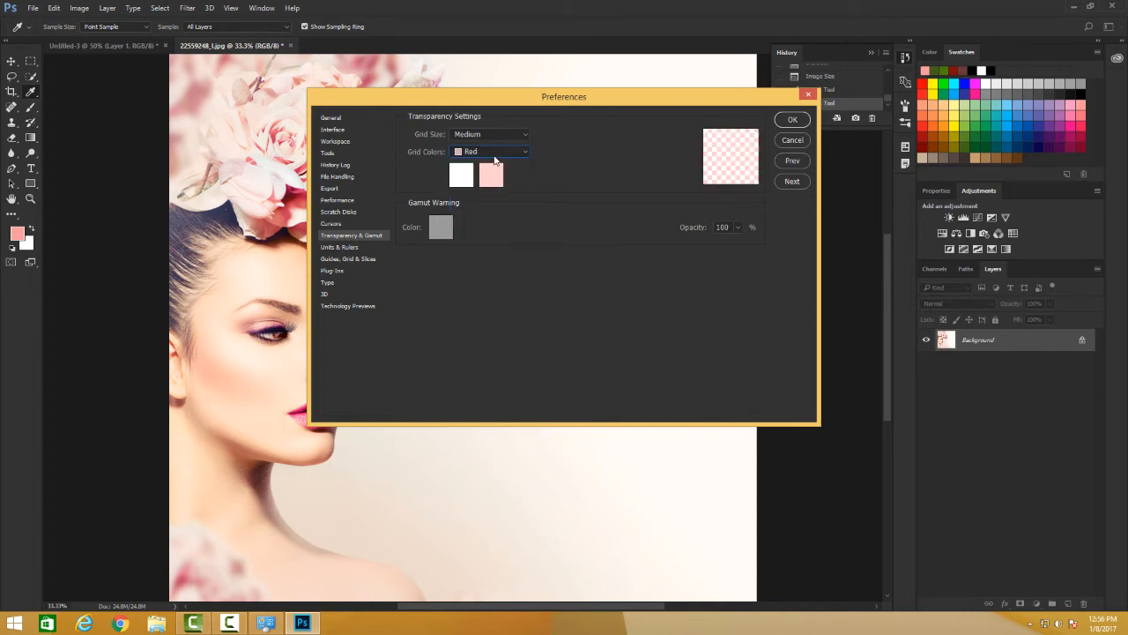
pyautogui.click(490, 150)
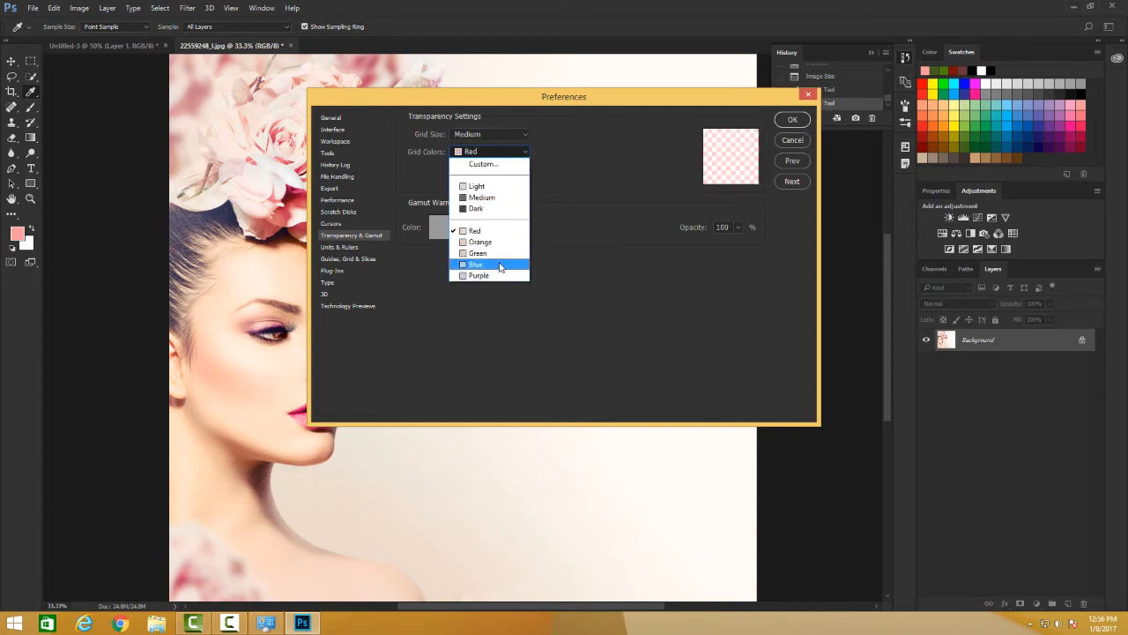
pyautogui.click(474, 265)
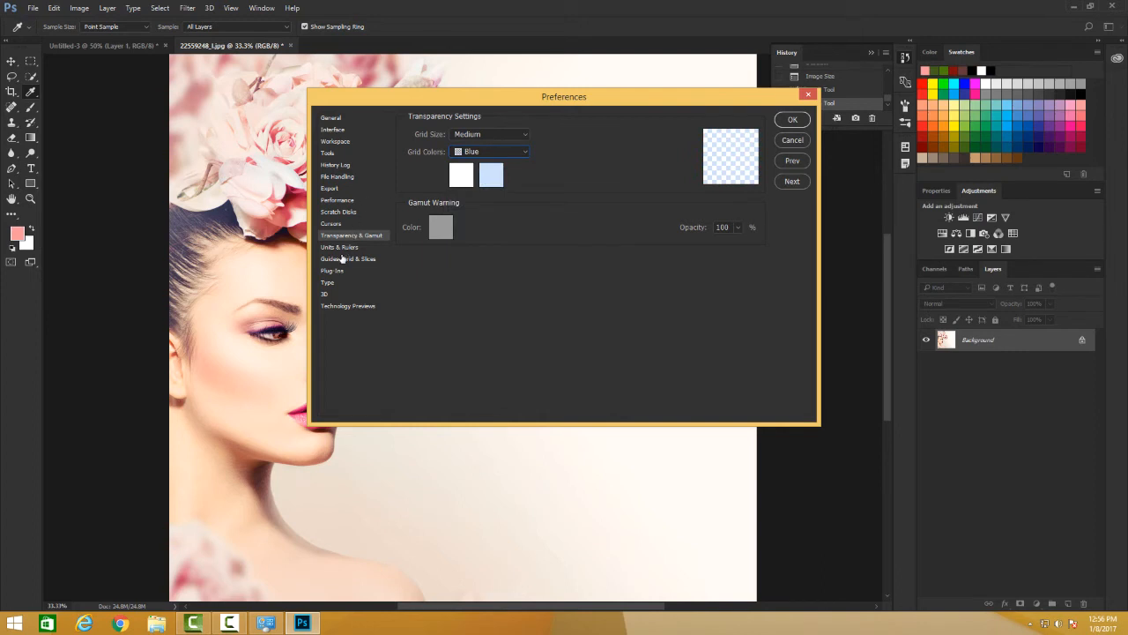
pyautogui.click(330, 223)
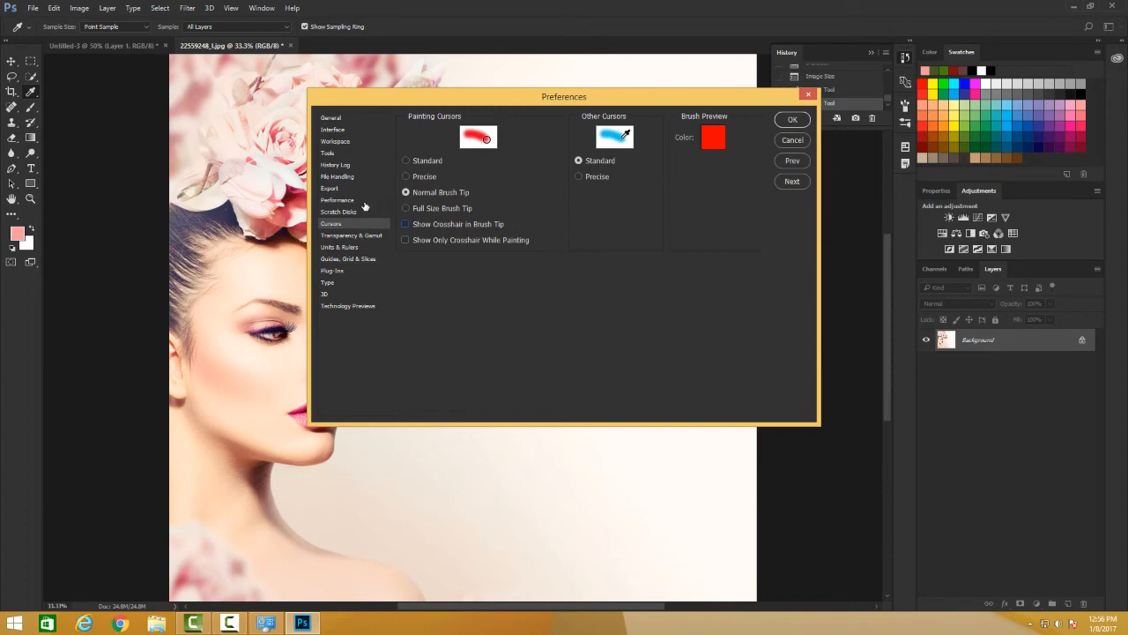
# Step: Switch to the Performance category to see memory usage and History States 28
pyautogui.click(337, 200)
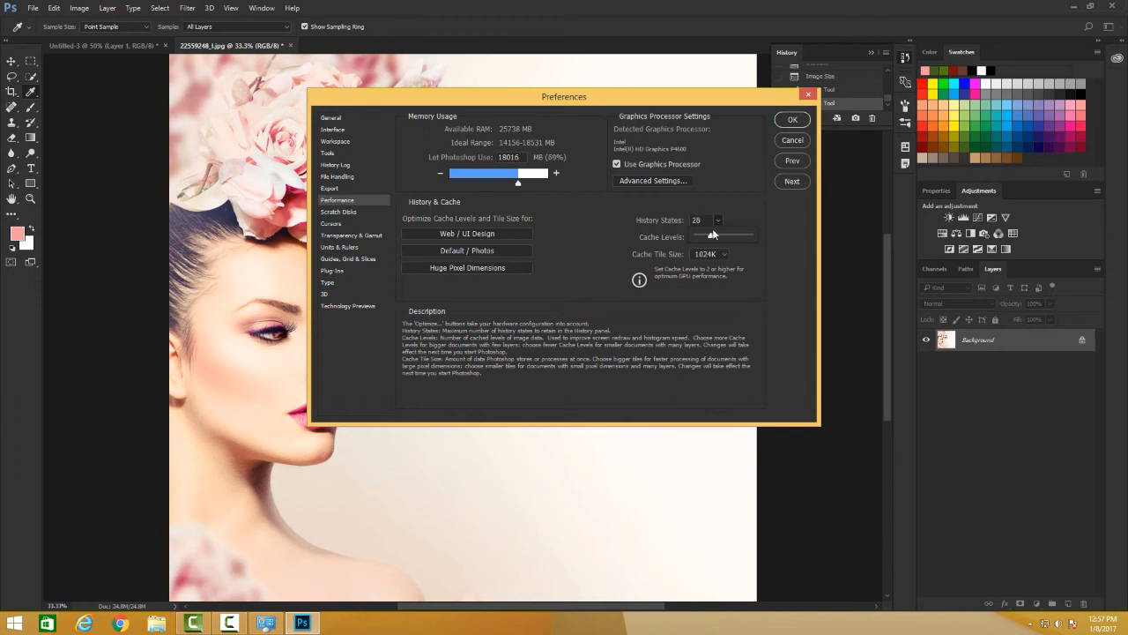
# Step: Raise History States to 56, return to General, then cancel Preferences without saving
pyautogui.moveTo(718, 229); pyautogui.dragTo(732, 229)
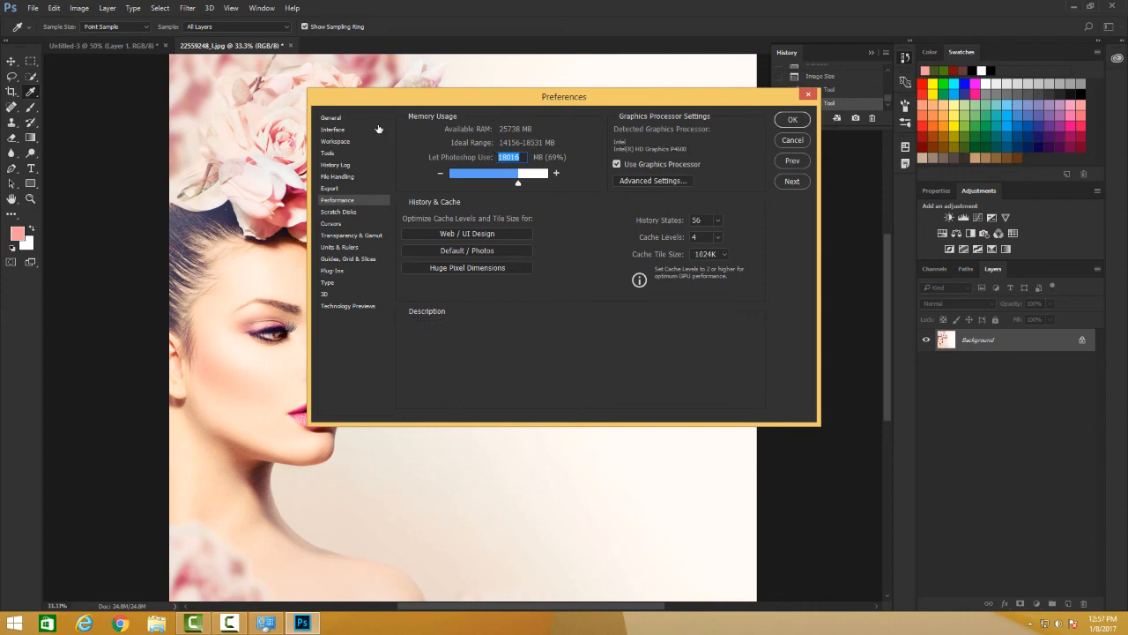
pyautogui.click(331, 117)
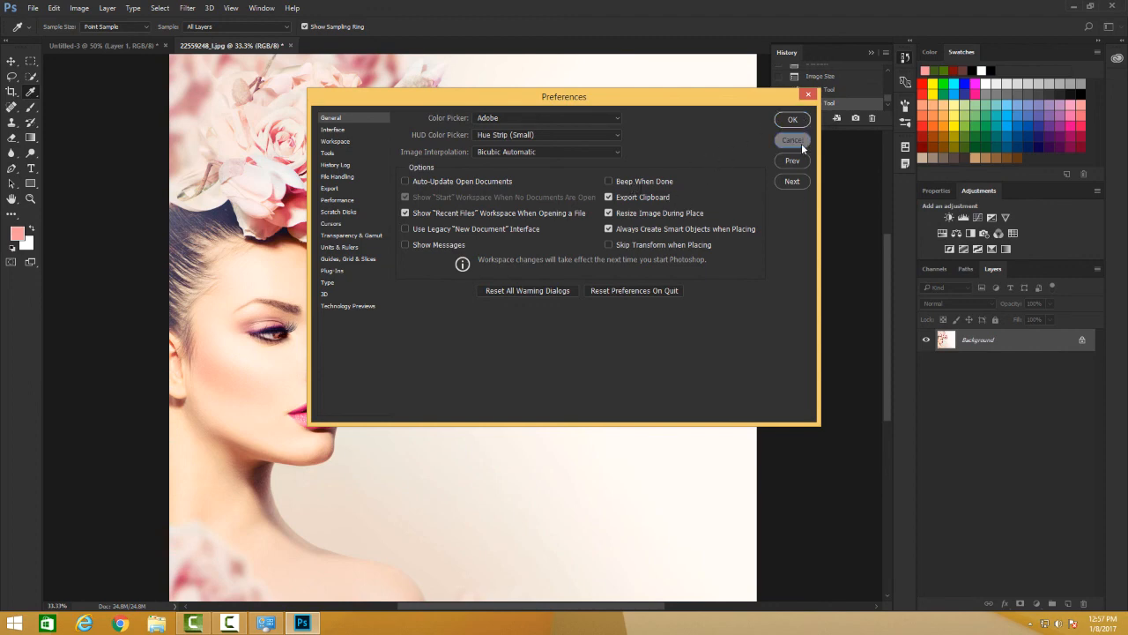
pyautogui.click(792, 140)
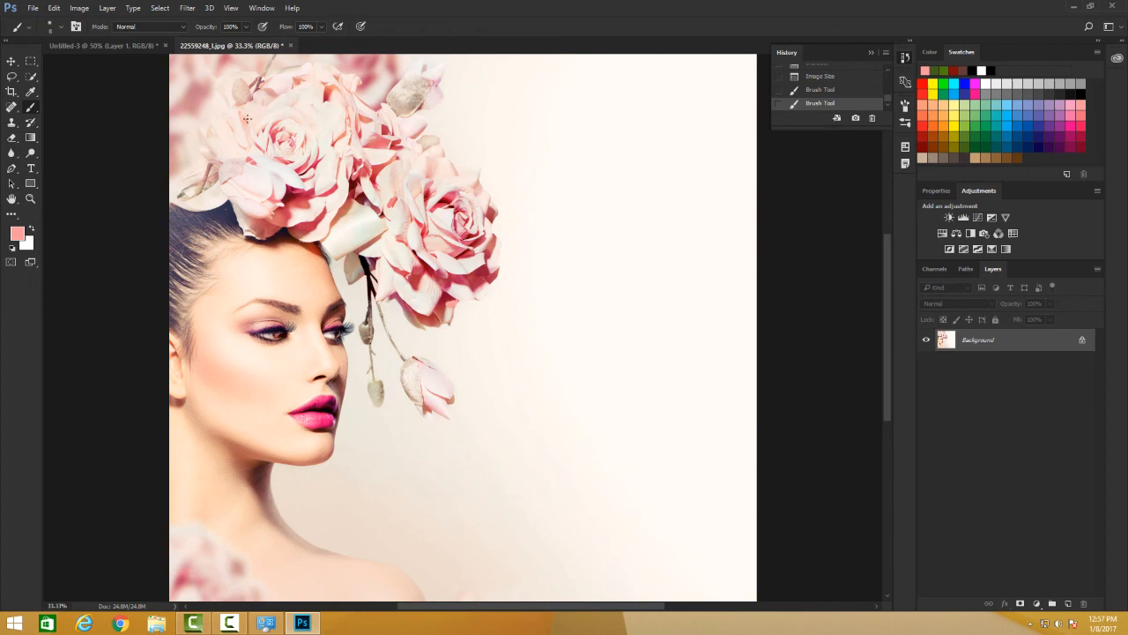